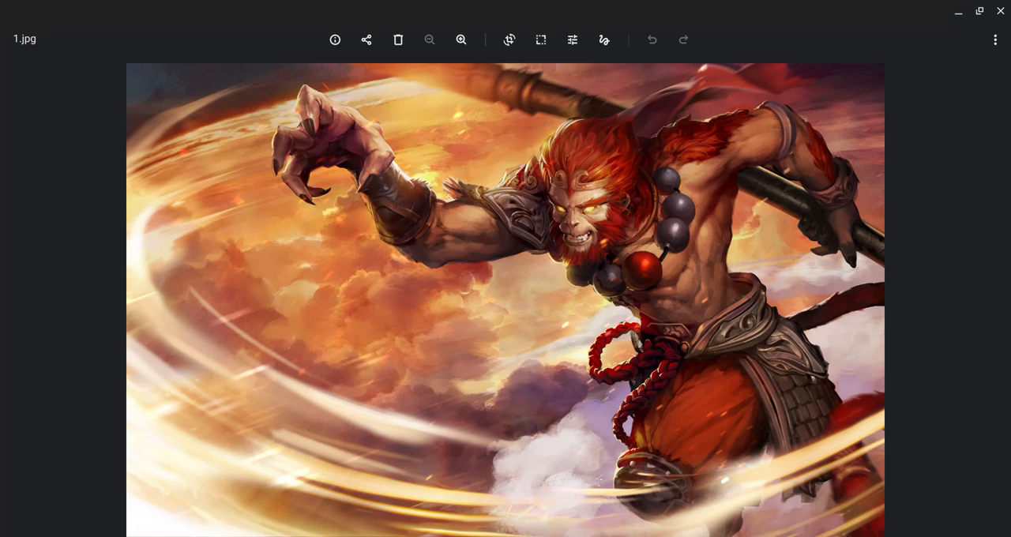
mouse_move(505, 234)
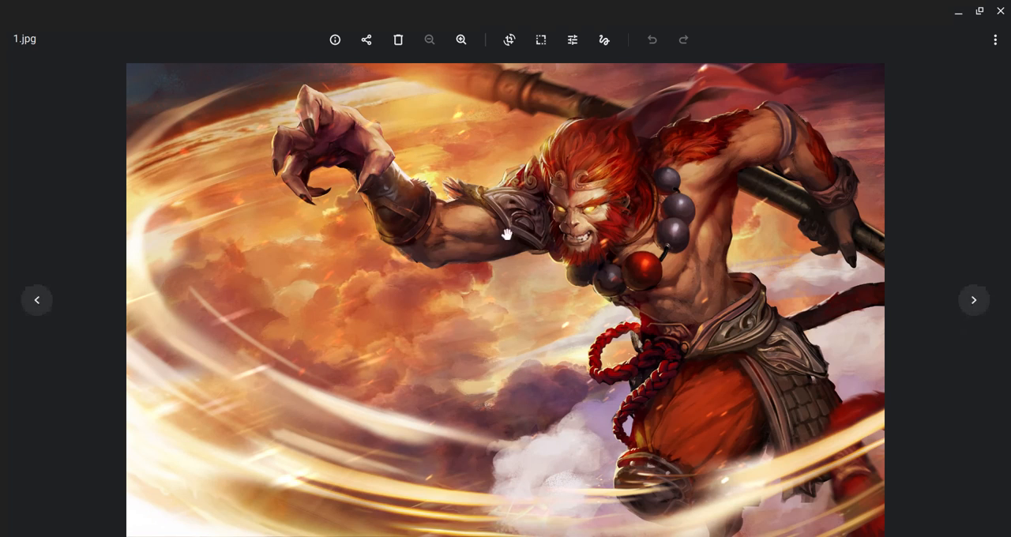
mouse_move(392, 238)
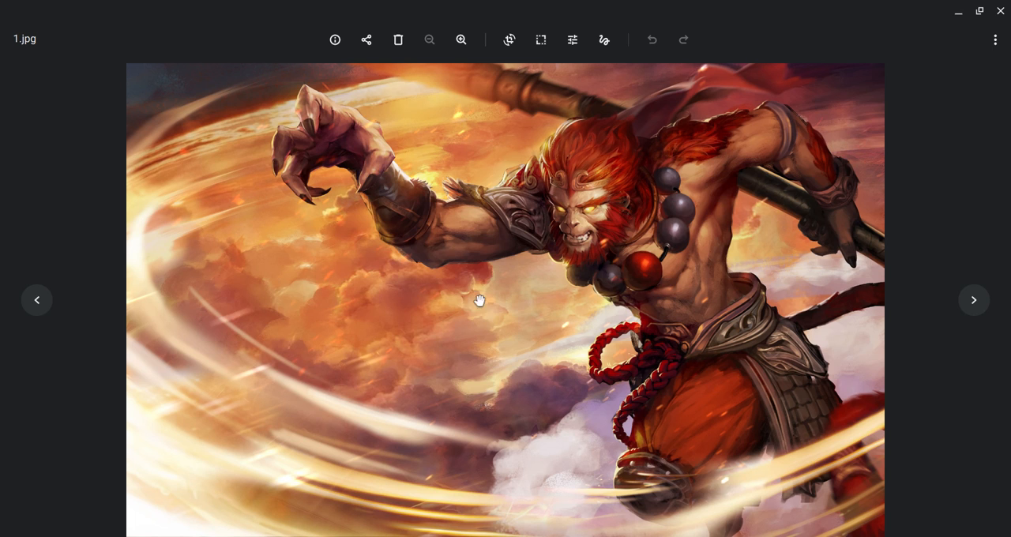
mouse_move(752, 286)
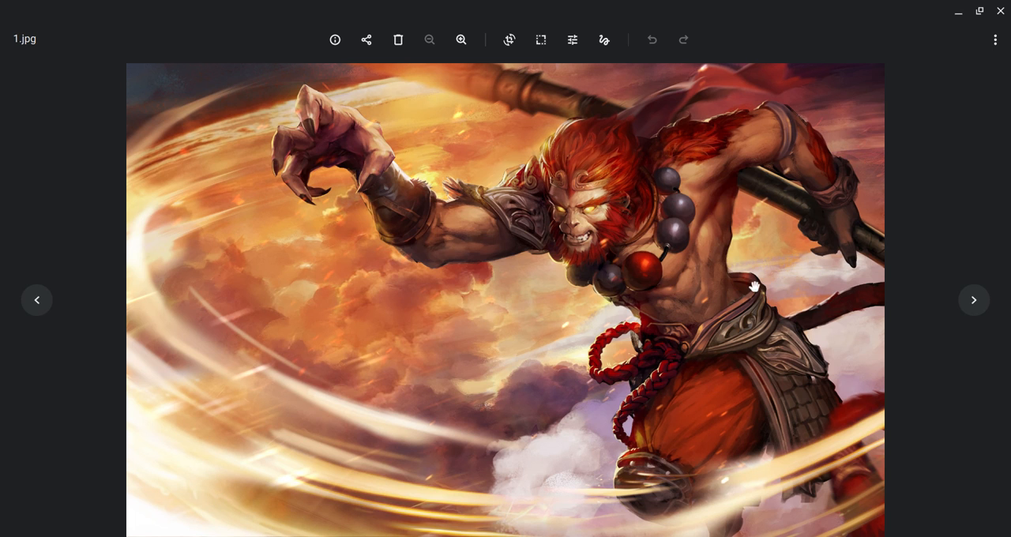
mouse_move(455, 167)
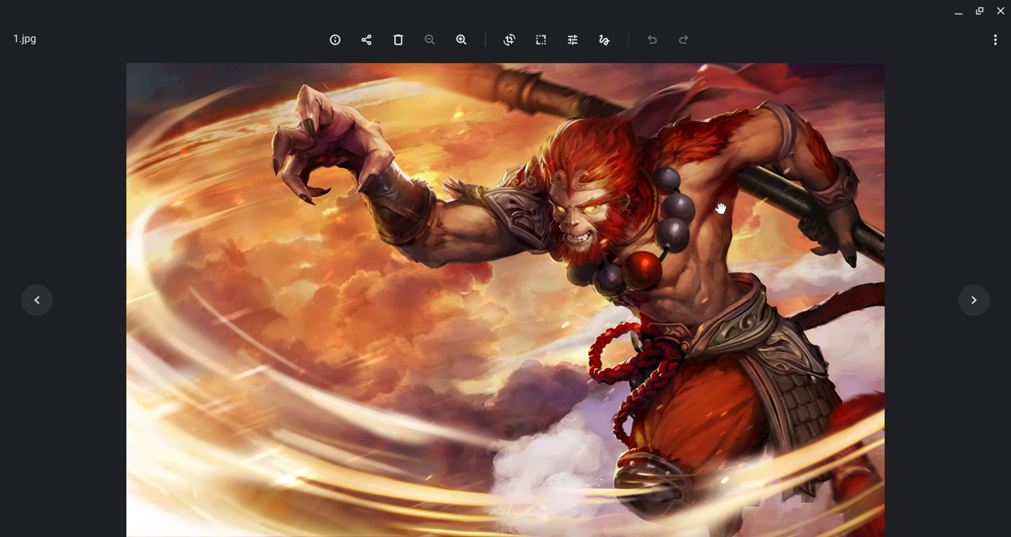
mouse_move(720, 207)
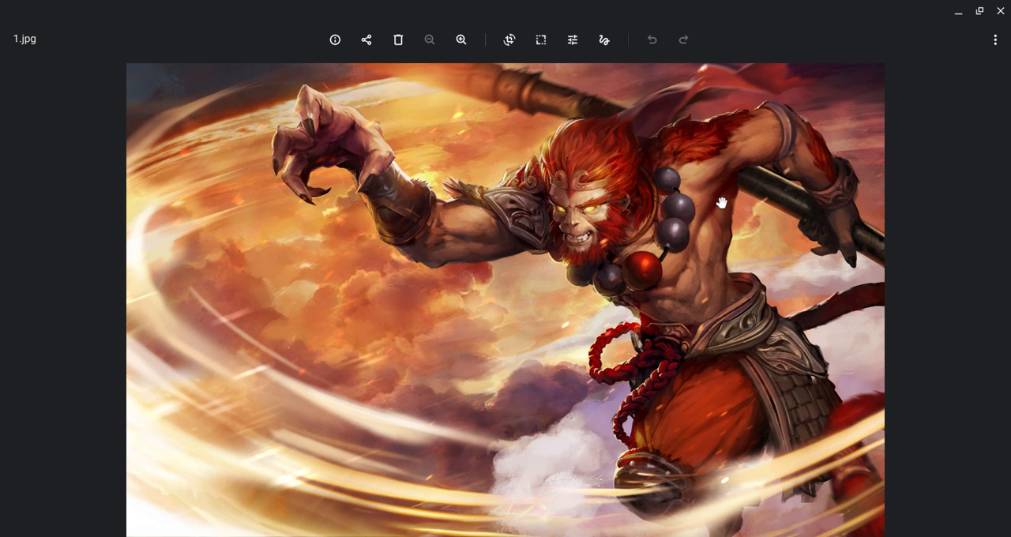
mouse_move(653, 193)
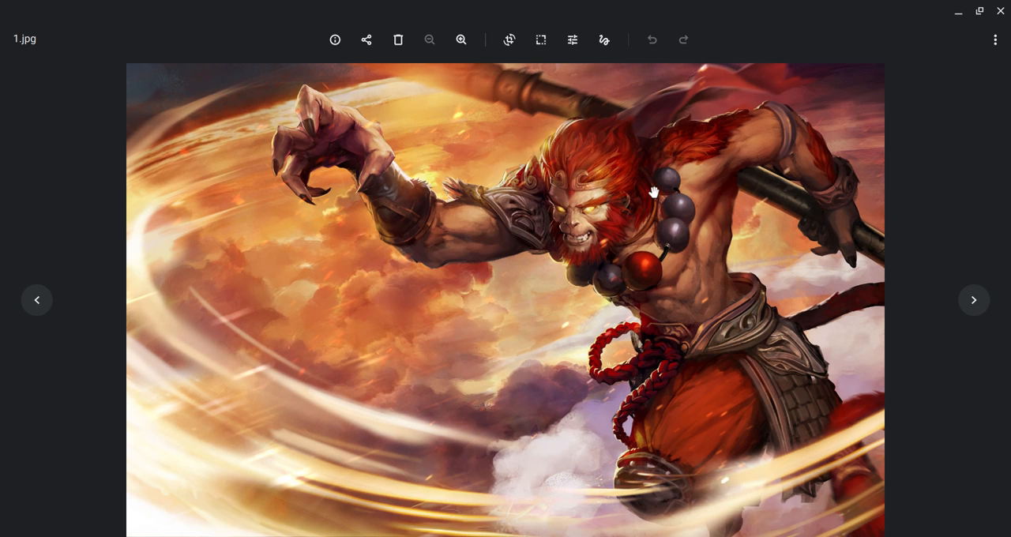
mouse_move(639, 196)
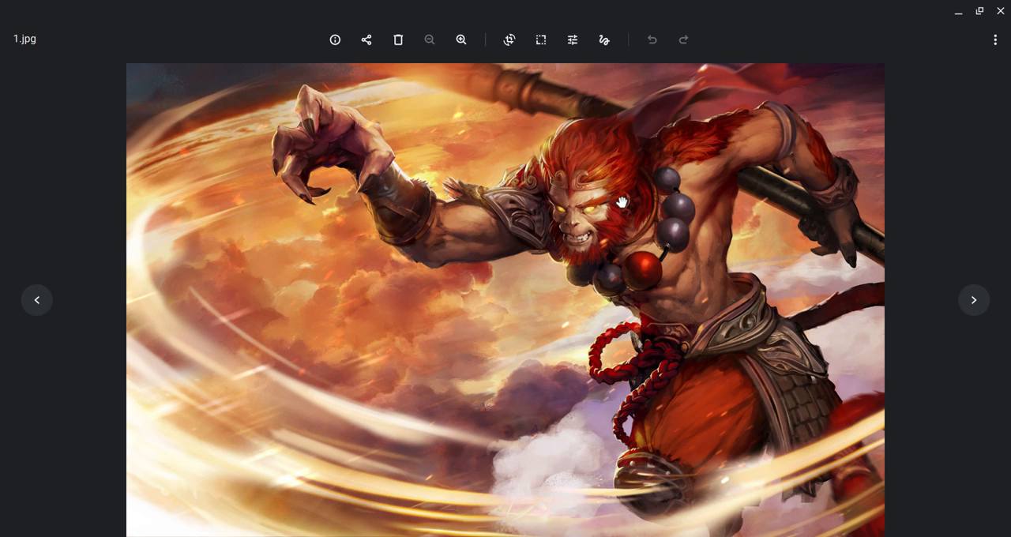
mouse_move(667, 306)
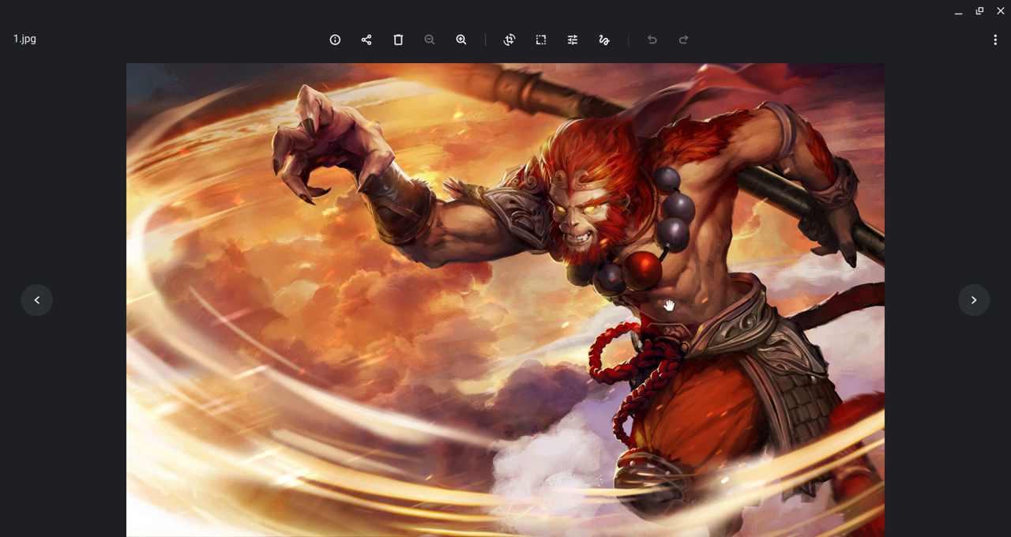
mouse_move(382, 146)
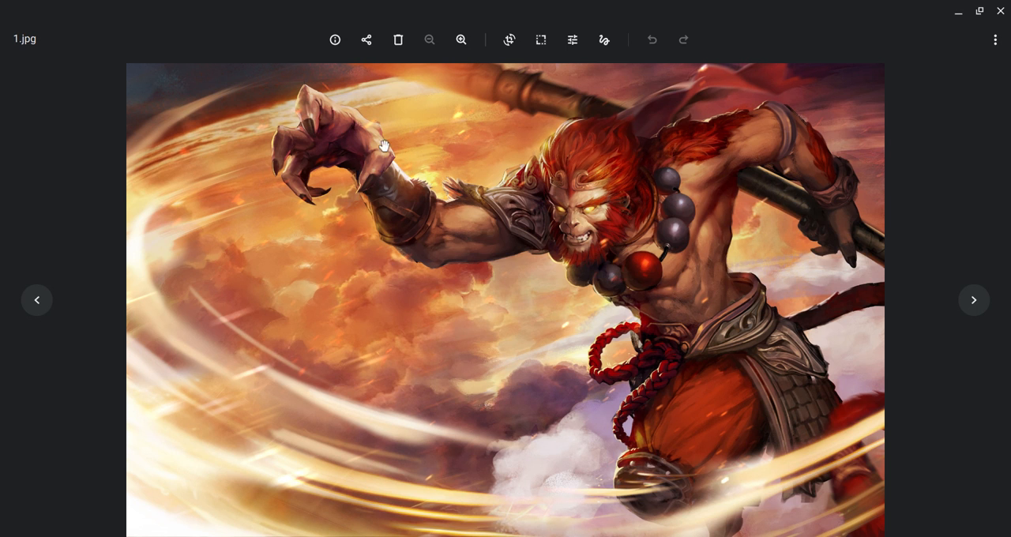
mouse_move(853, 308)
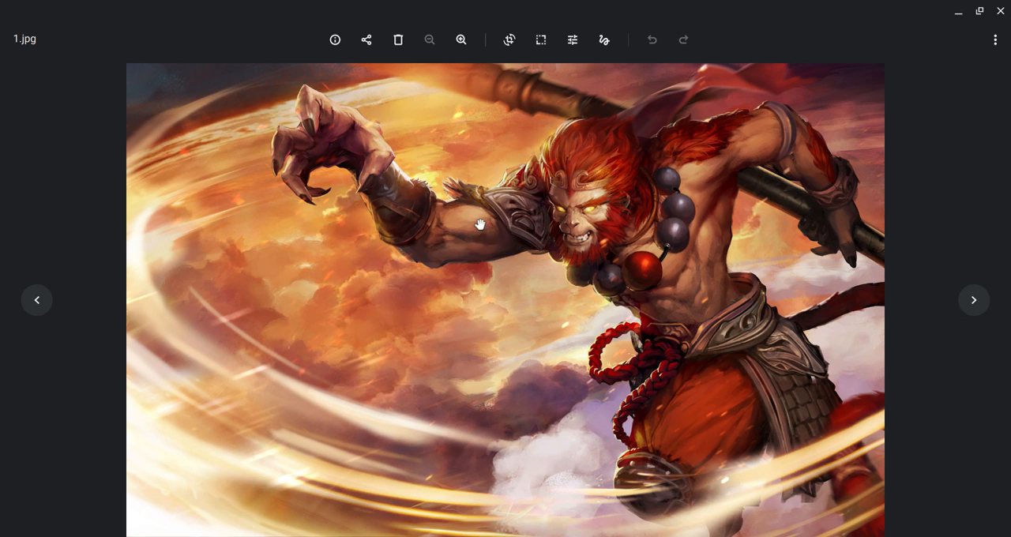
mouse_move(512, 249)
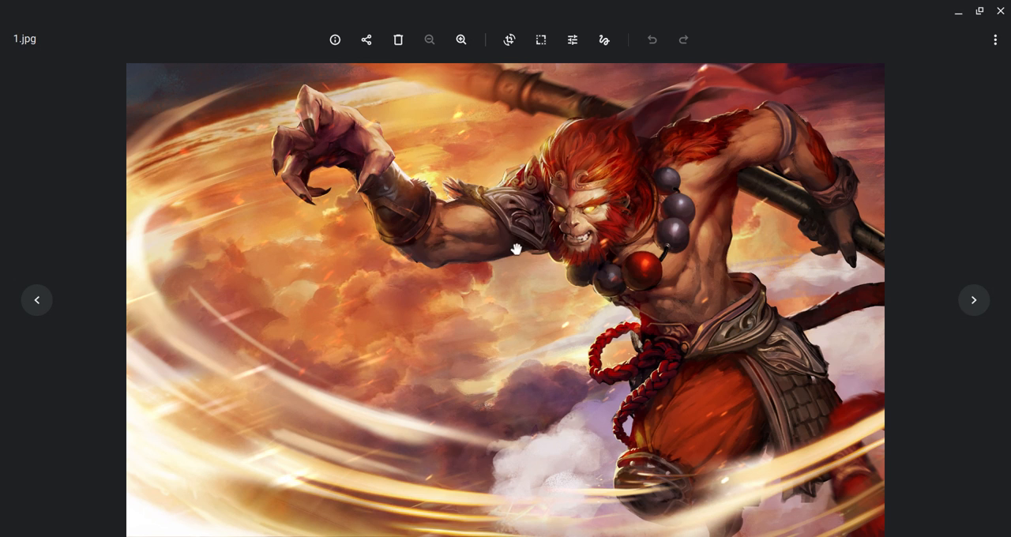
mouse_move(483, 277)
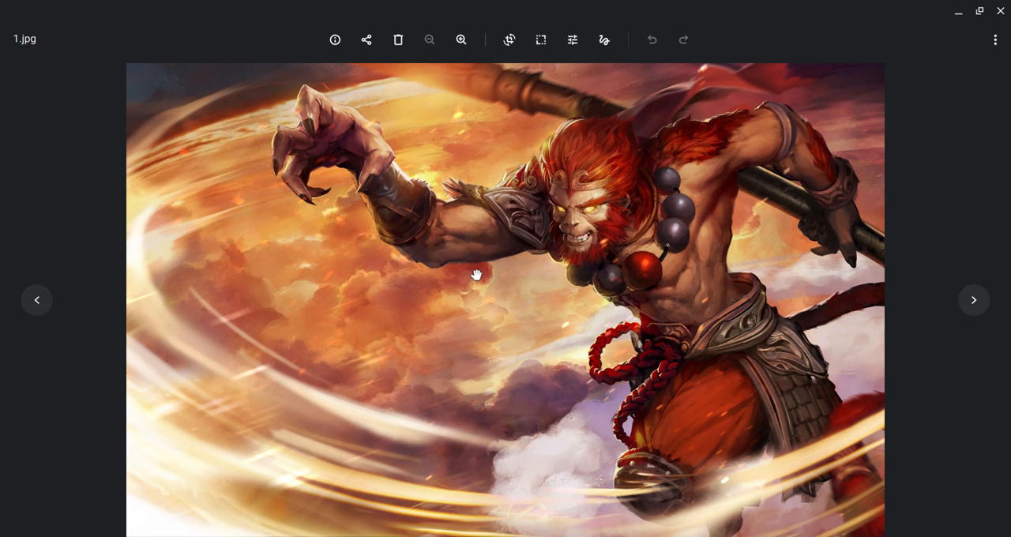
mouse_move(474, 275)
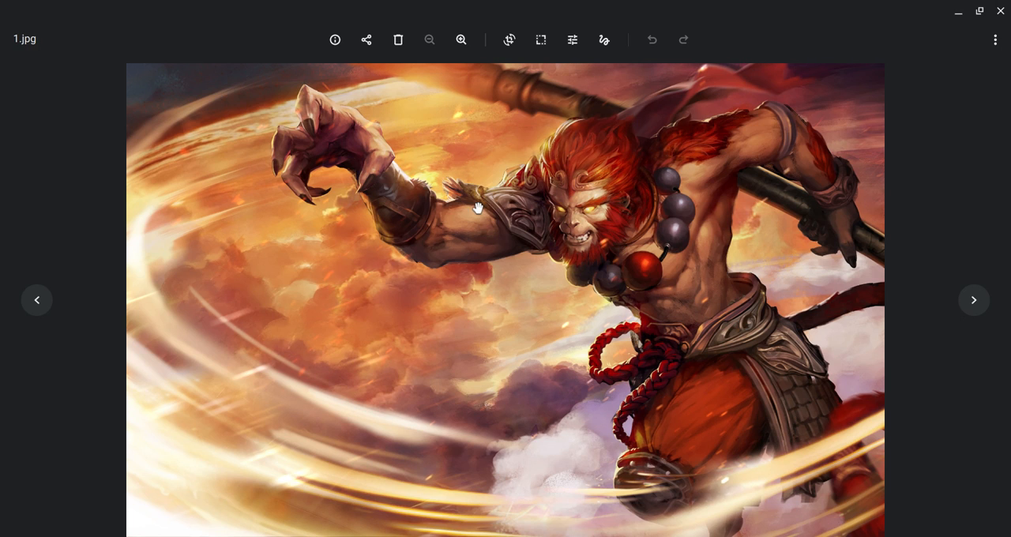
mouse_move(421, 172)
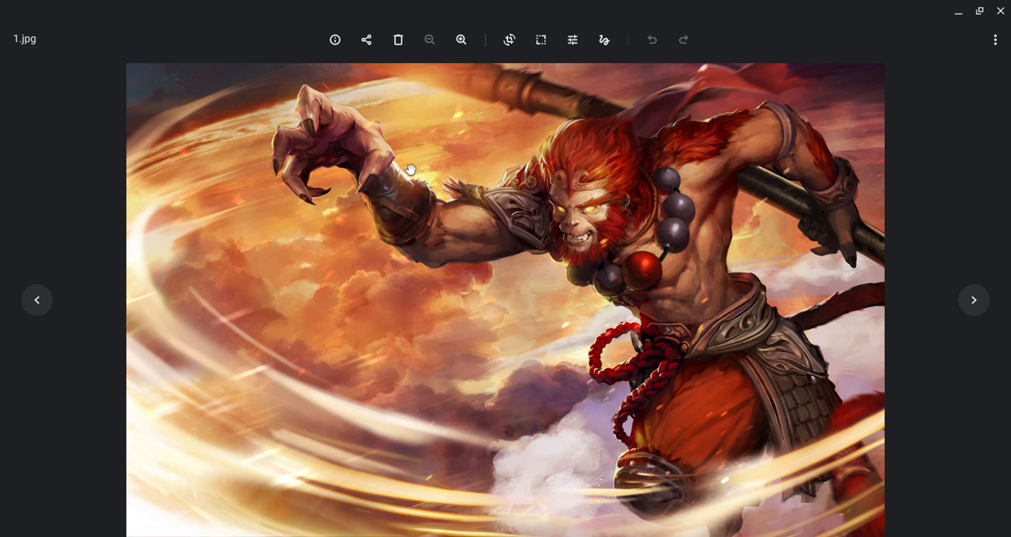
mouse_move(409, 169)
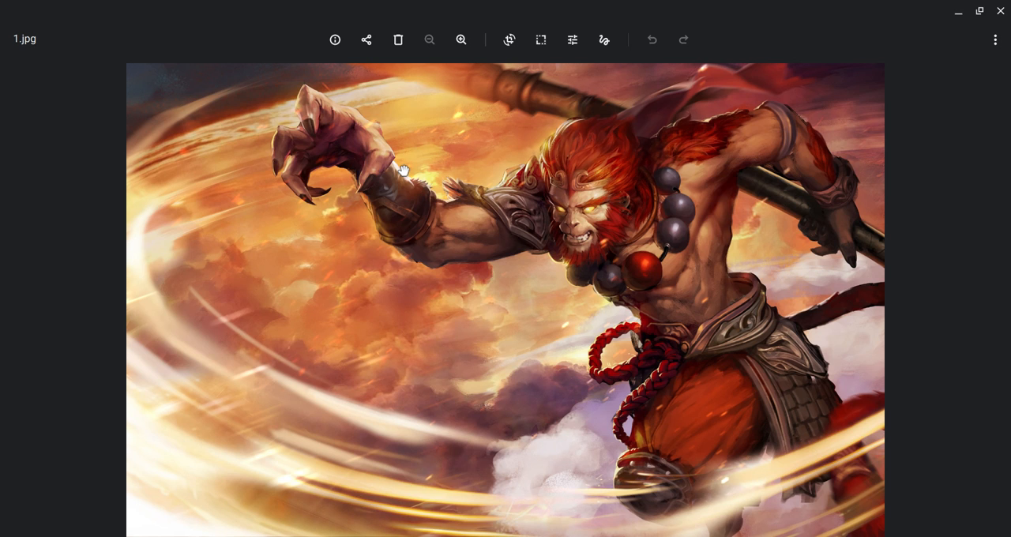
mouse_move(403, 174)
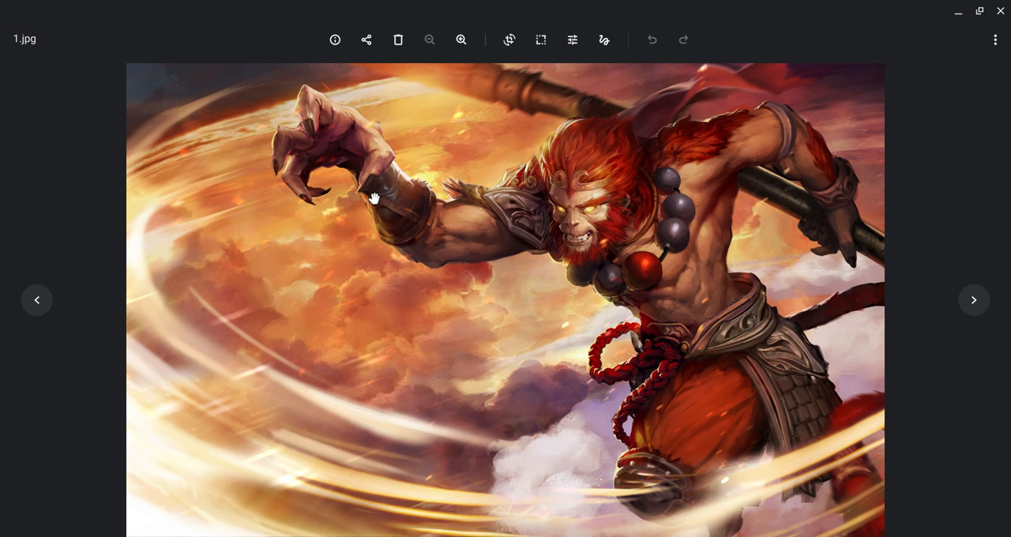
mouse_move(371, 189)
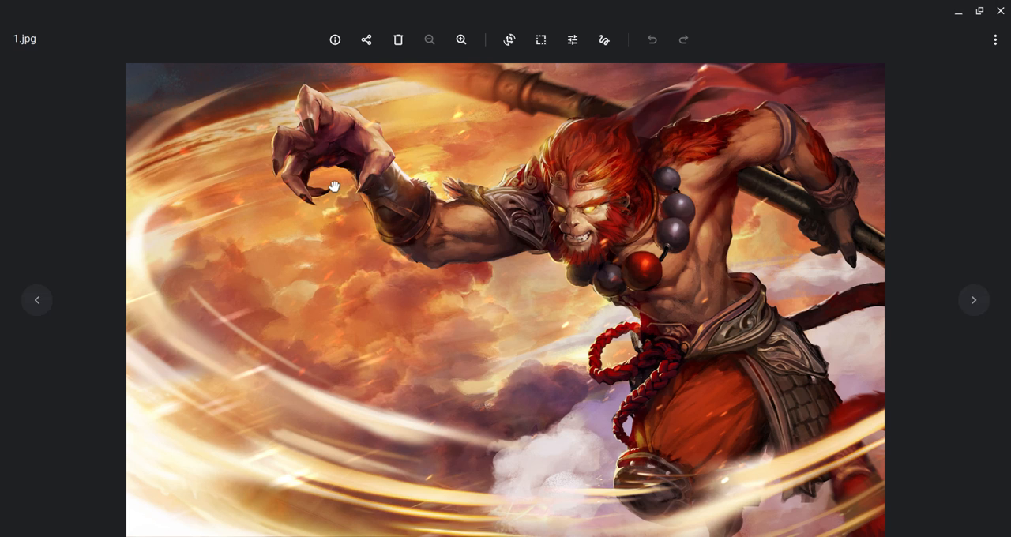
mouse_move(331, 190)
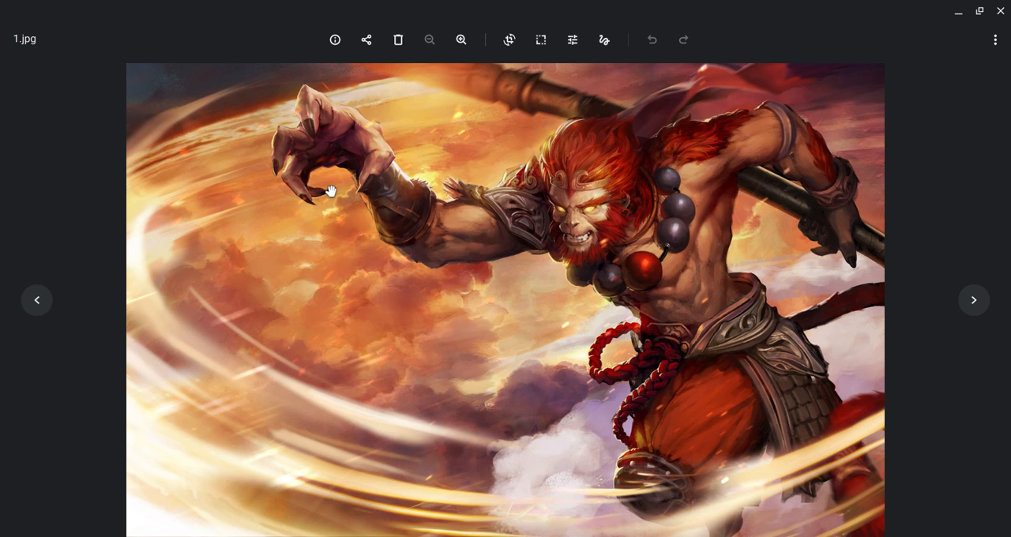
mouse_move(321, 198)
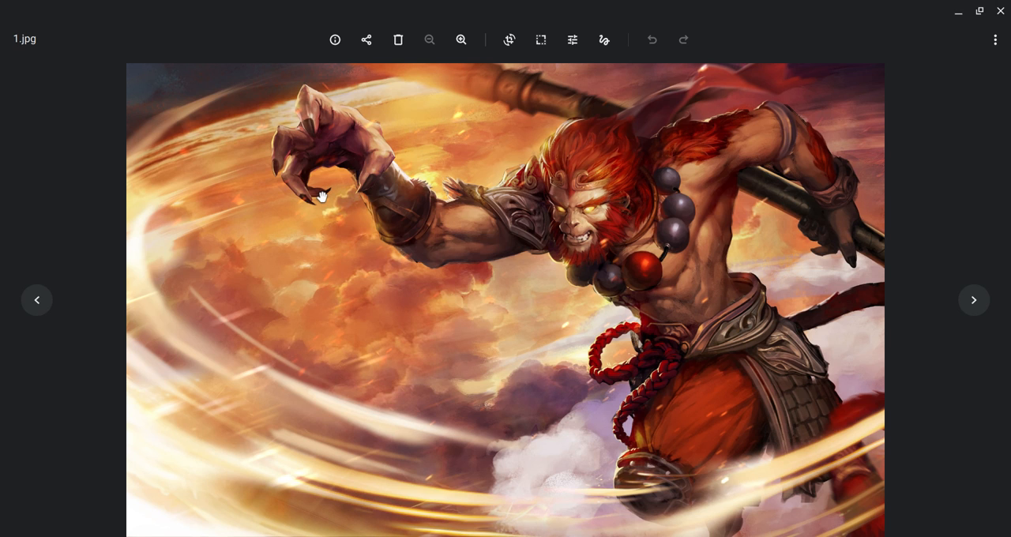
mouse_move(340, 190)
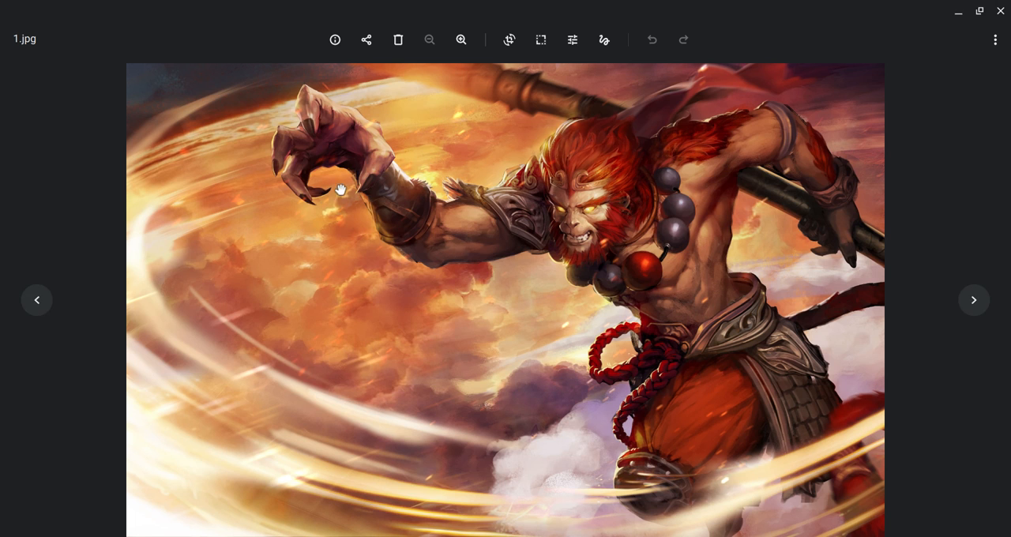
mouse_move(322, 215)
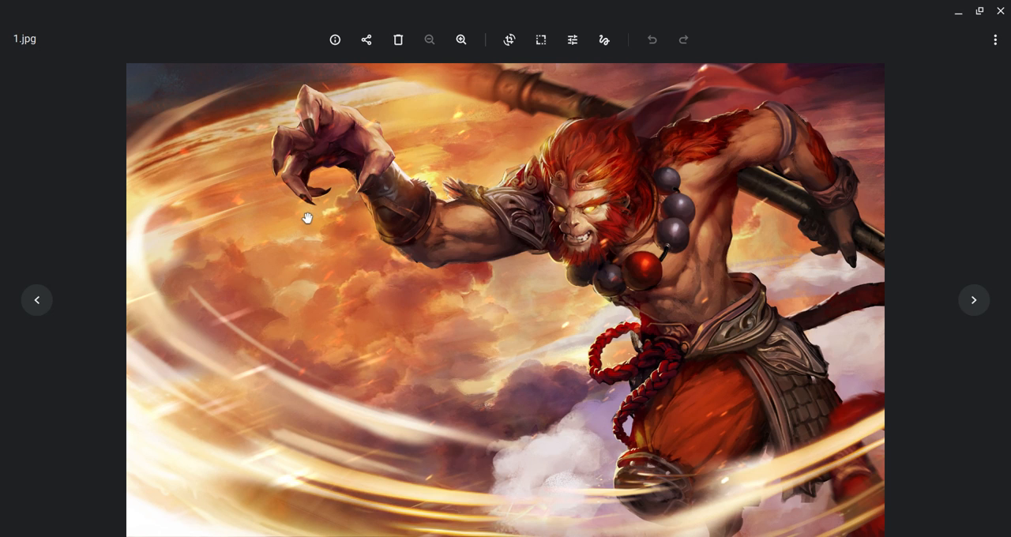
mouse_move(306, 218)
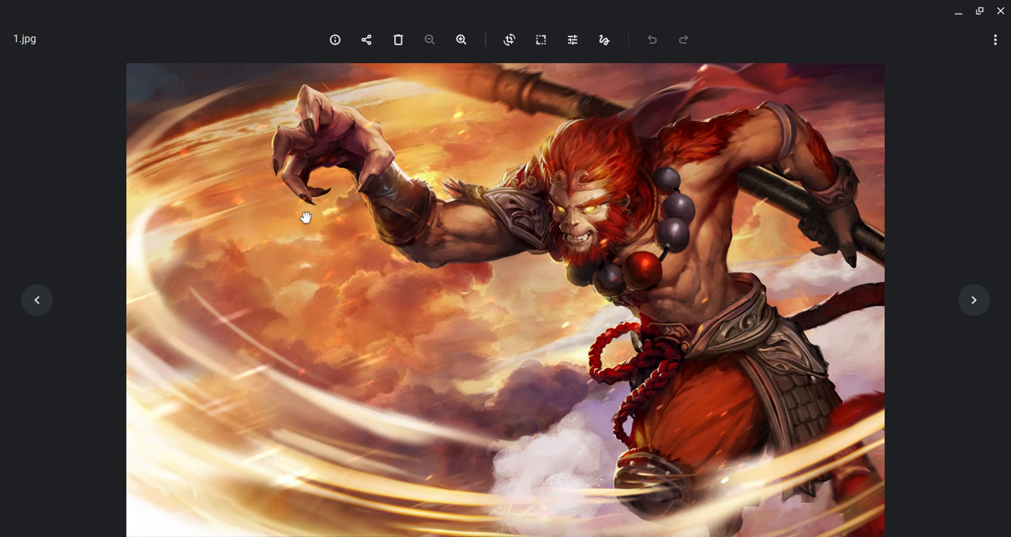